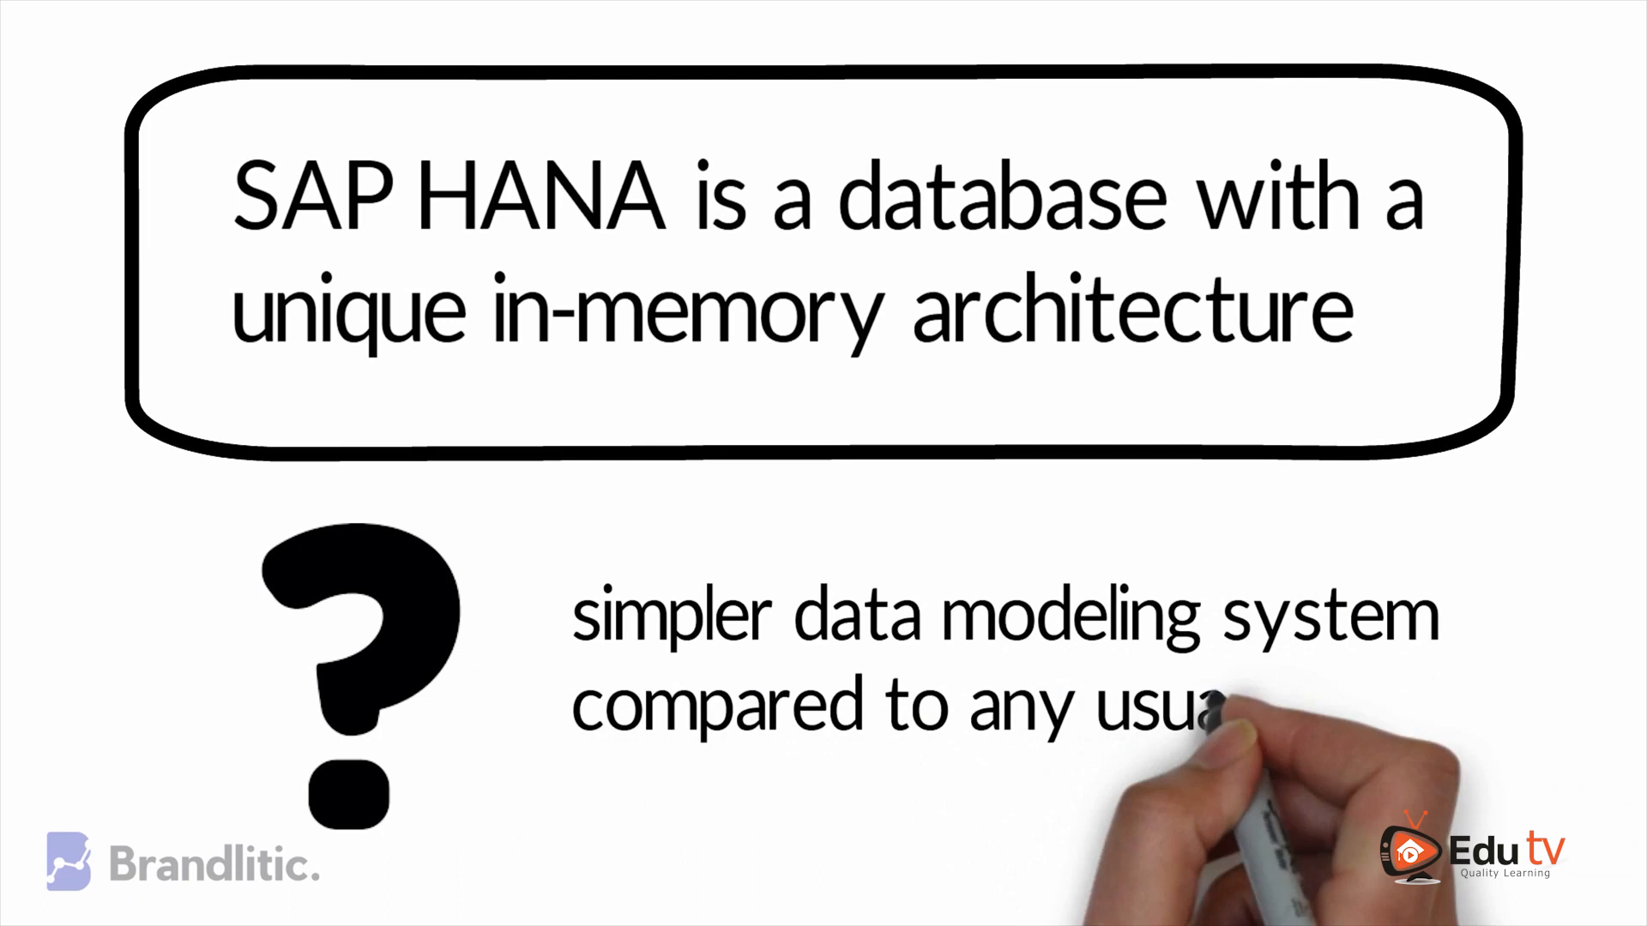
scroll("down", 3)
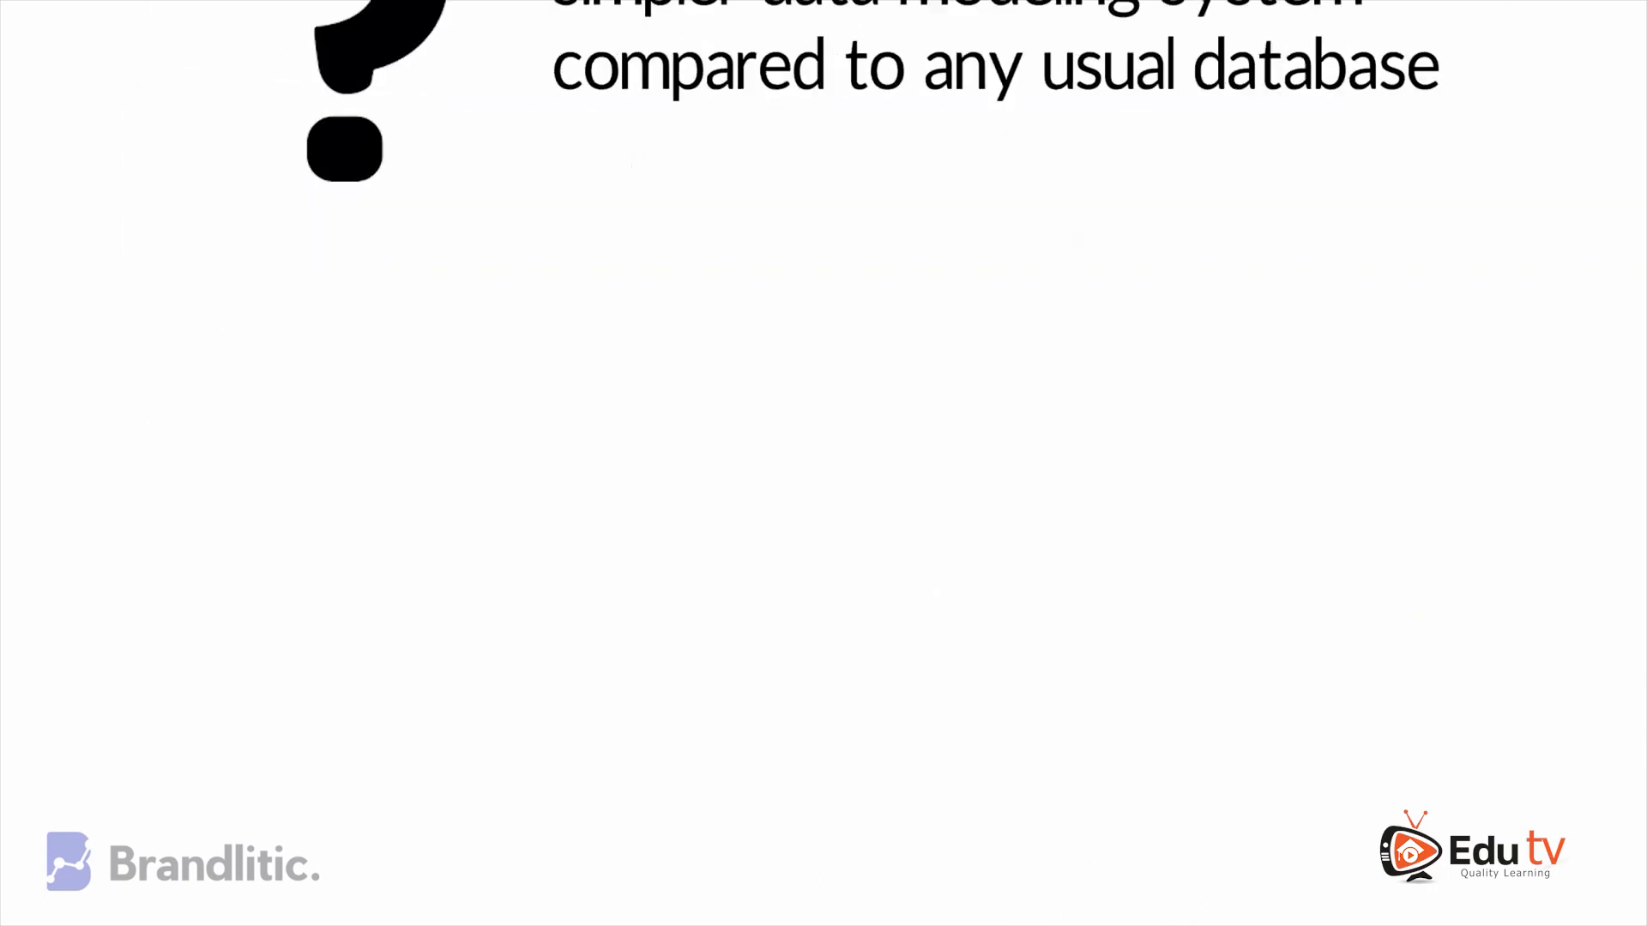